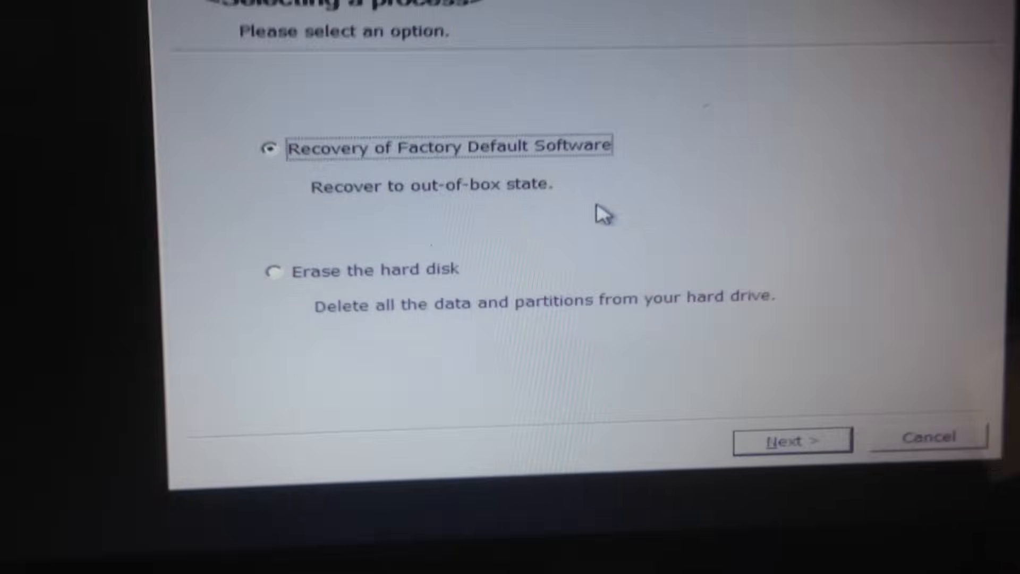
- Proceed with 'Recovery of Factory Default Software' to reach the recovery method choices
left_click(791, 438)
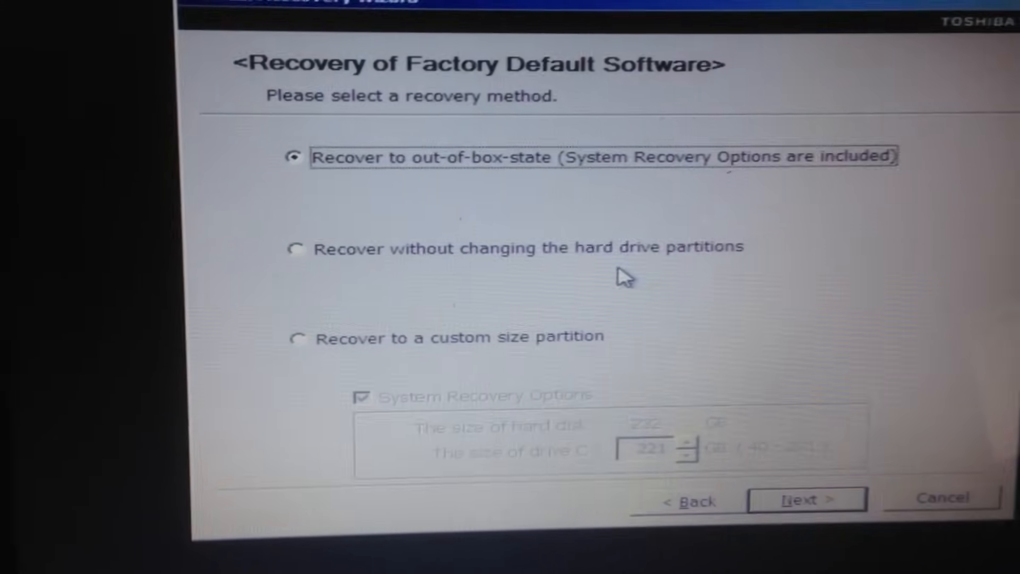
- Accept 'Recover to out-of-box-state' to reach the partition-erase warning
left_click(806, 500)
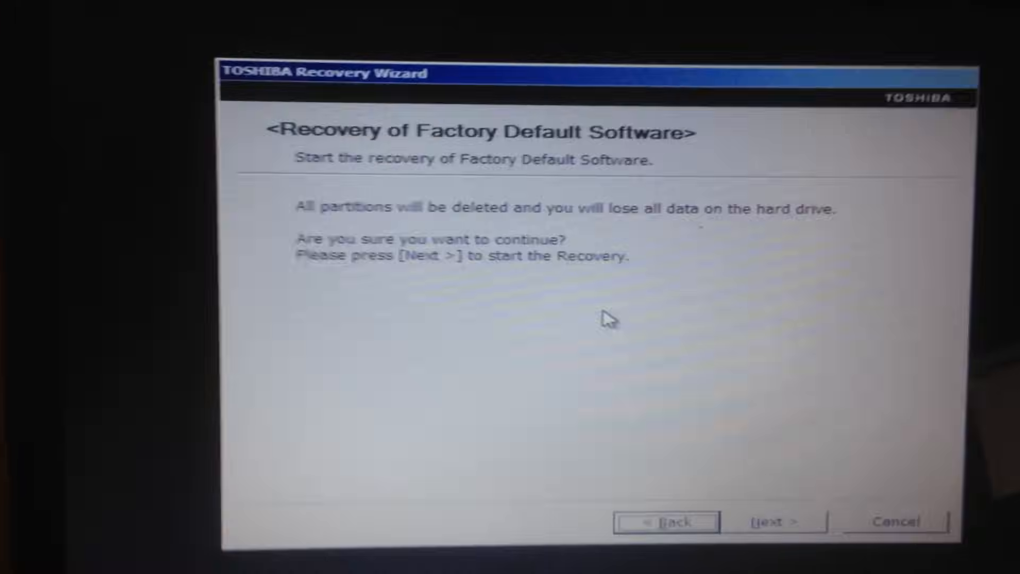